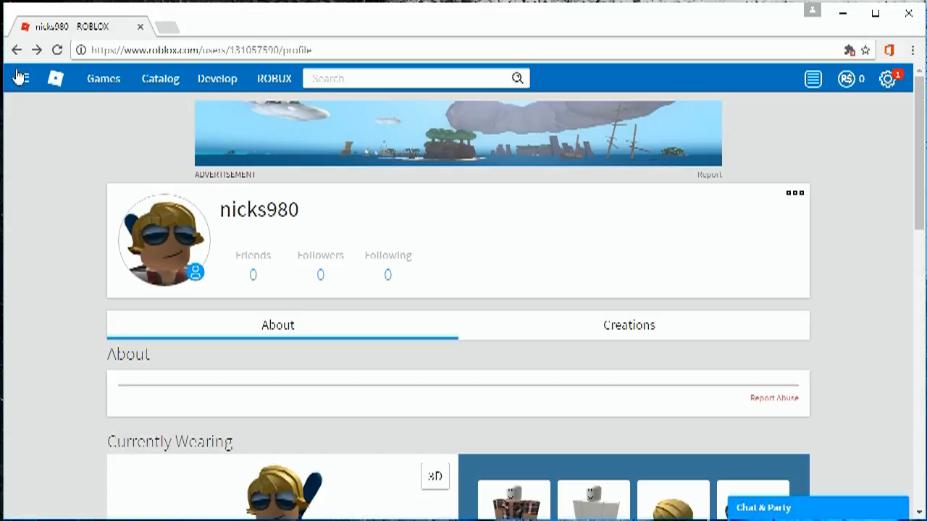
{"action": "mouse_move", "coordinate": [57, 149]}
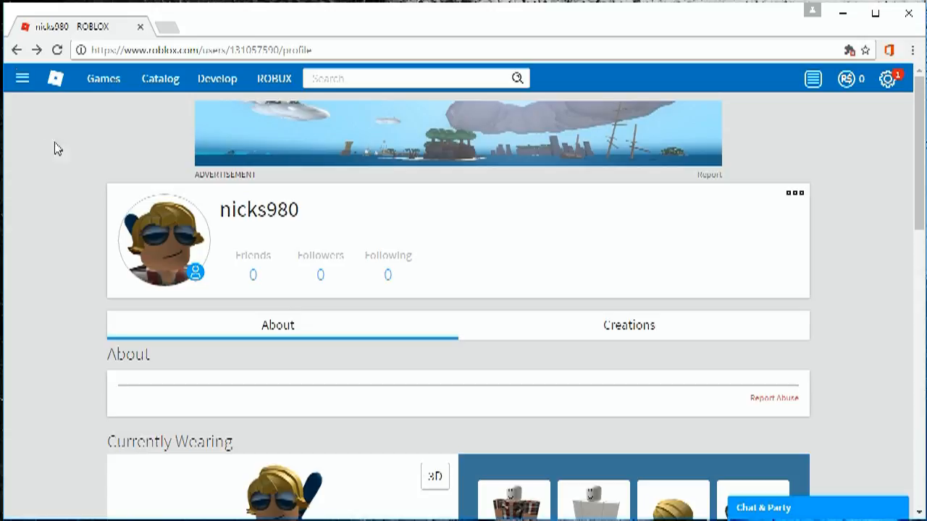
Go to the Avatar Customizer from the side menu's Avatar entry.
{"action": "left_click", "coordinate": [22, 78]}
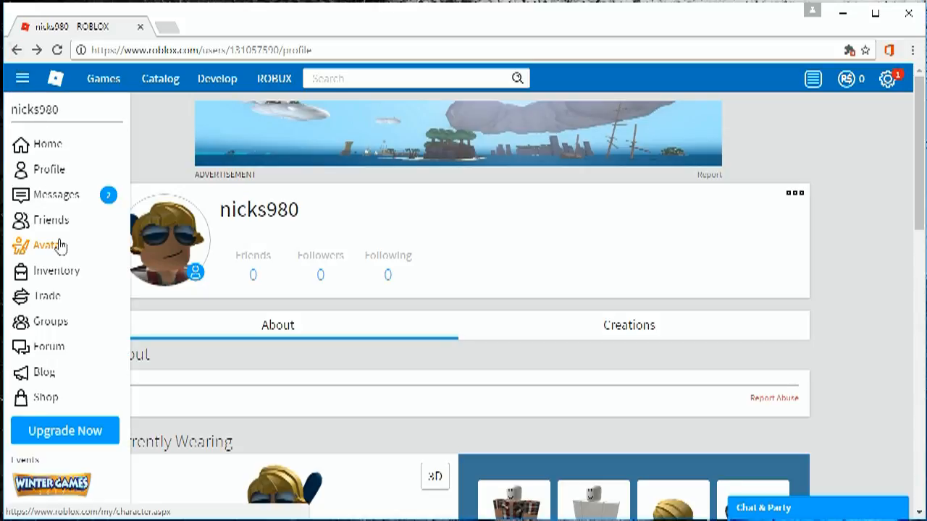
{"action": "left_click", "coordinate": [46, 245]}
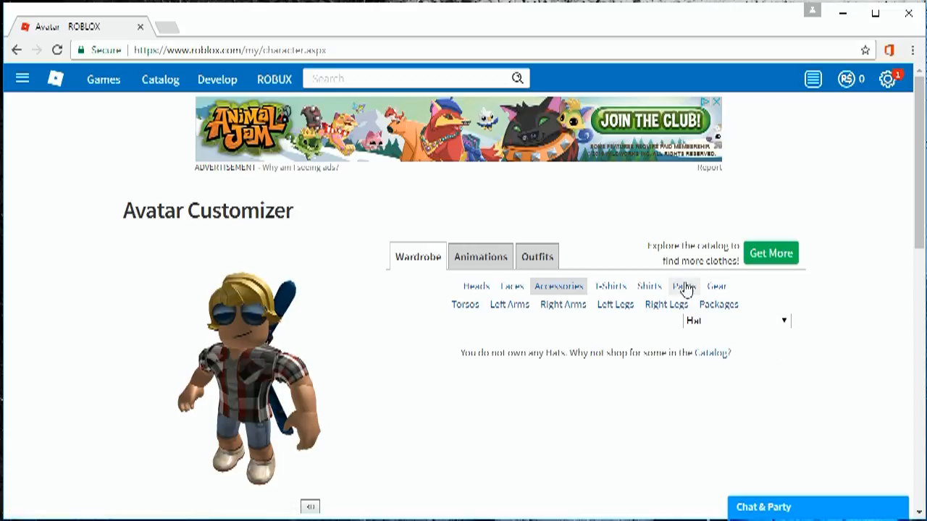
Filter accessories to the Back type and select the Skipack to wear it.
{"action": "left_click", "coordinate": [782, 320]}
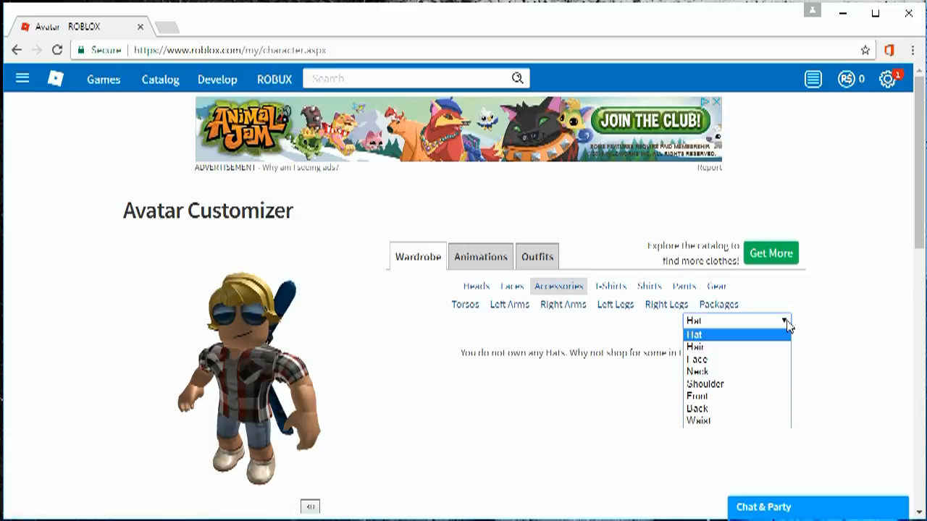
{"action": "mouse_move", "coordinate": [765, 409]}
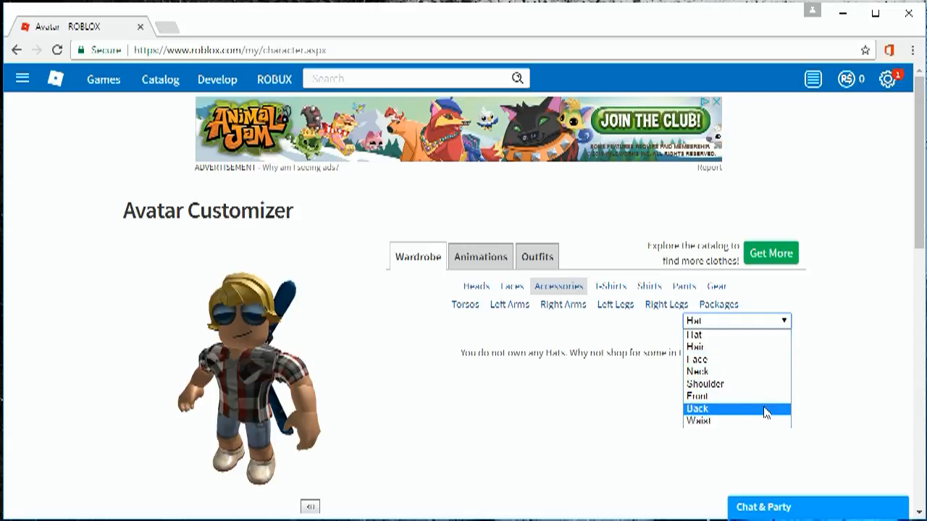
{"action": "left_click", "coordinate": [696, 409]}
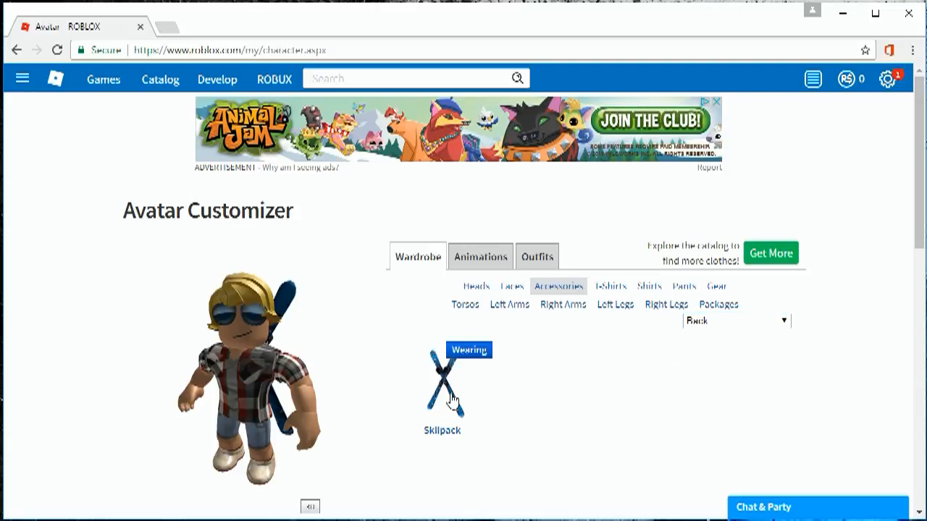
{"action": "mouse_move", "coordinate": [440, 402]}
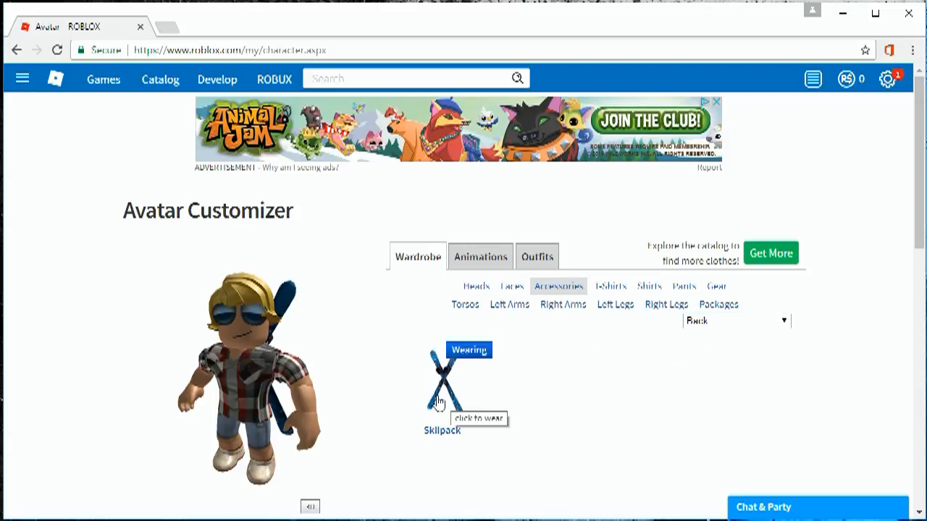
{"action": "left_click", "coordinate": [469, 349]}
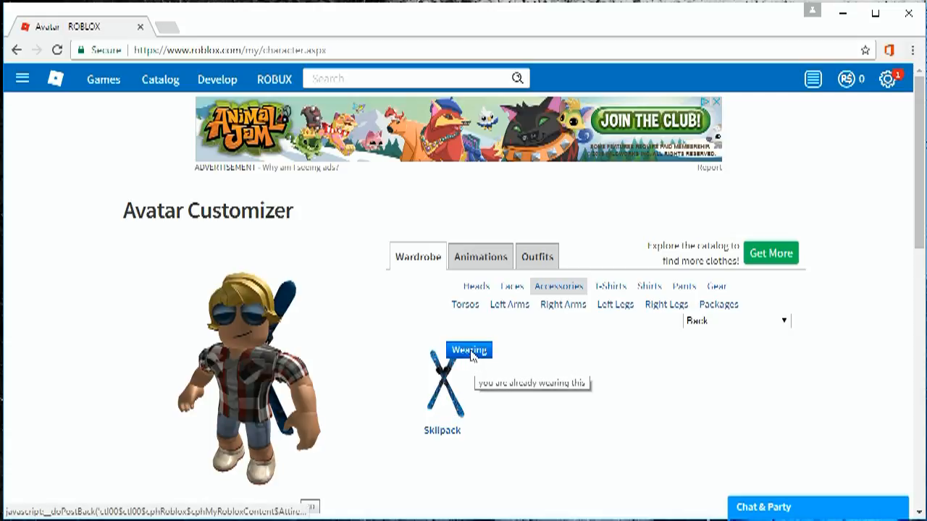
{"action": "mouse_move", "coordinate": [221, 286]}
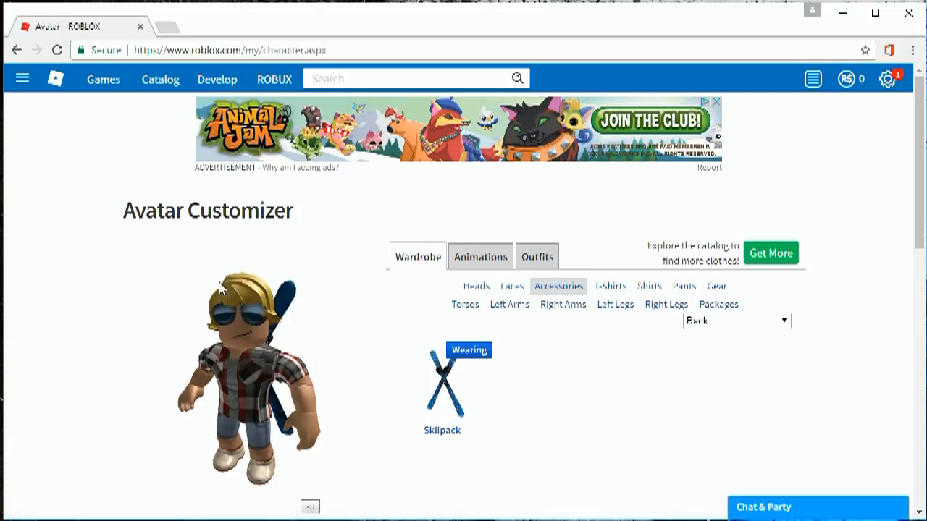
{"action": "mouse_move", "coordinate": [282, 443]}
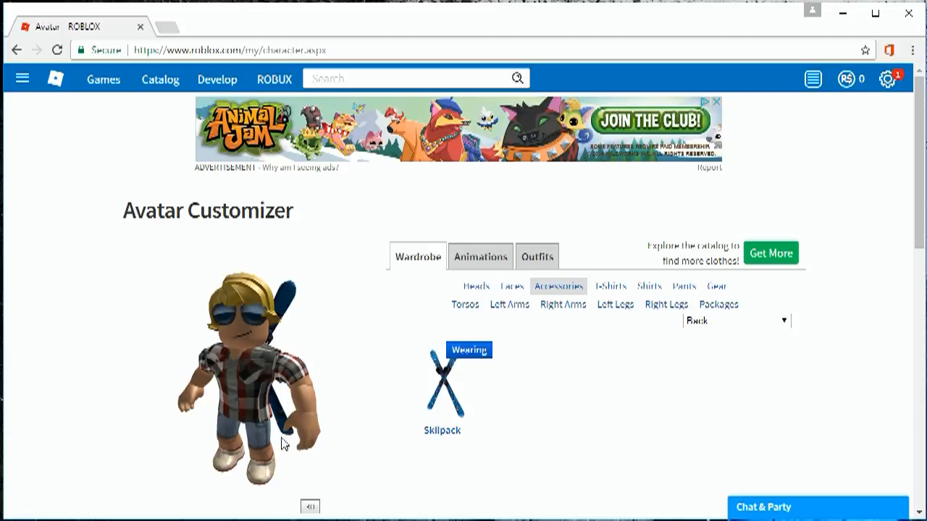
{"action": "mouse_move", "coordinate": [466, 490]}
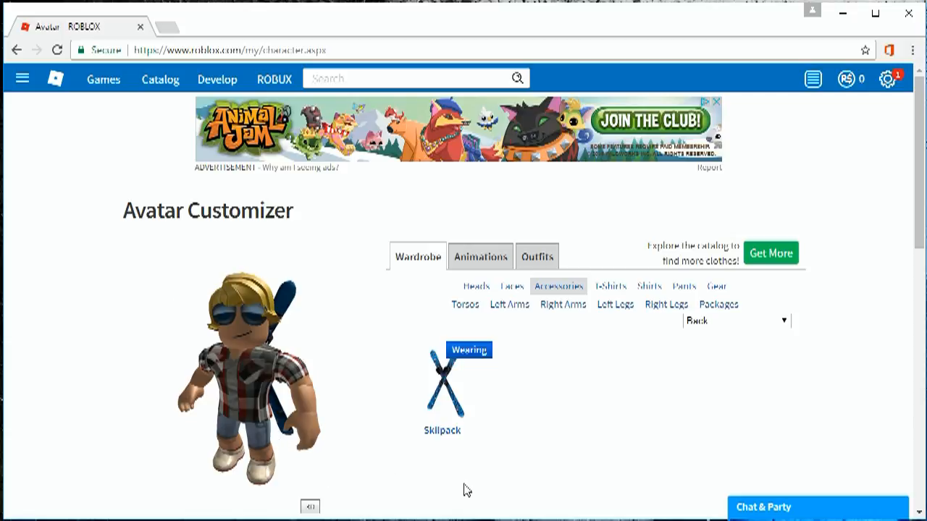
{"action": "mouse_move", "coordinate": [619, 450]}
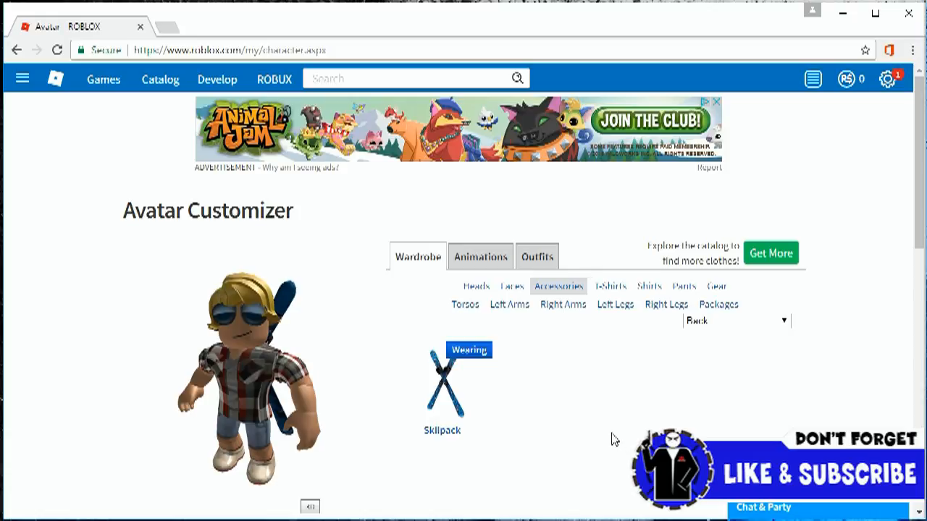
{"action": "mouse_move", "coordinate": [706, 210]}
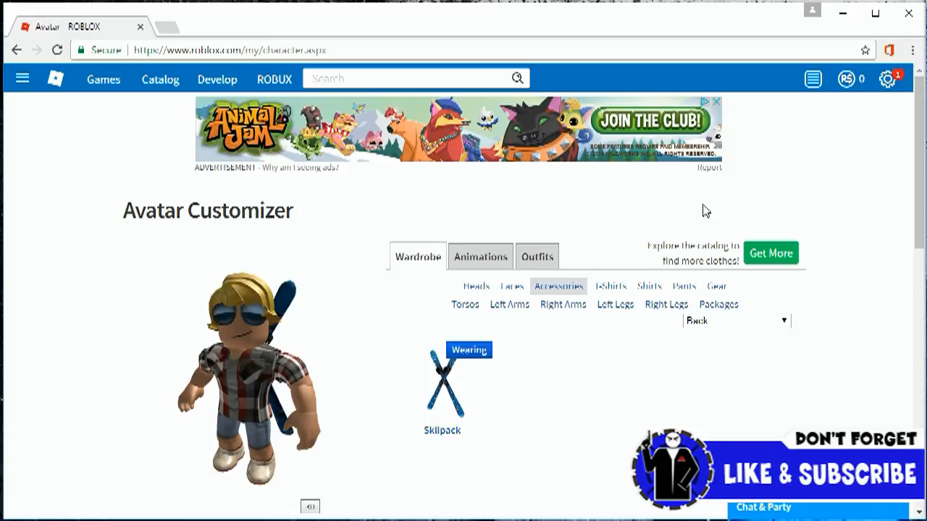
{"action": "mouse_move", "coordinate": [70, 71]}
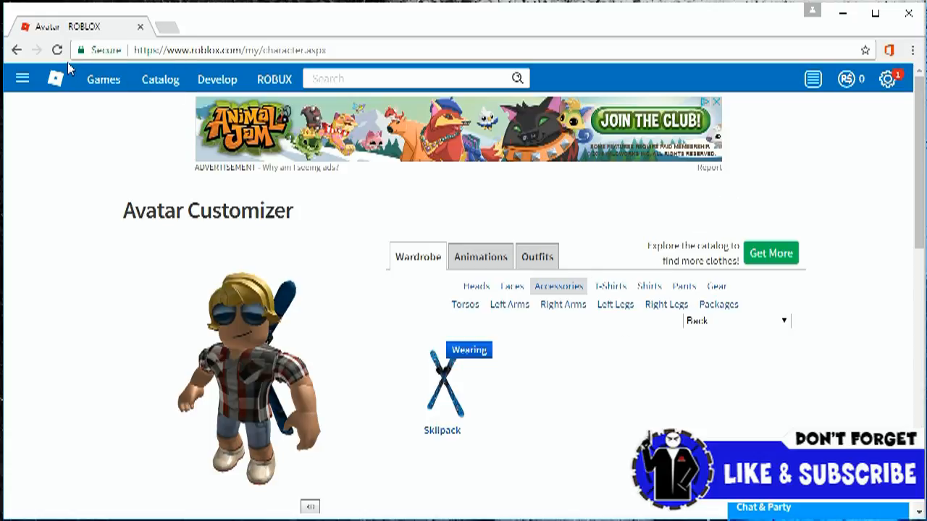
{"action": "mouse_move", "coordinate": [909, 14]}
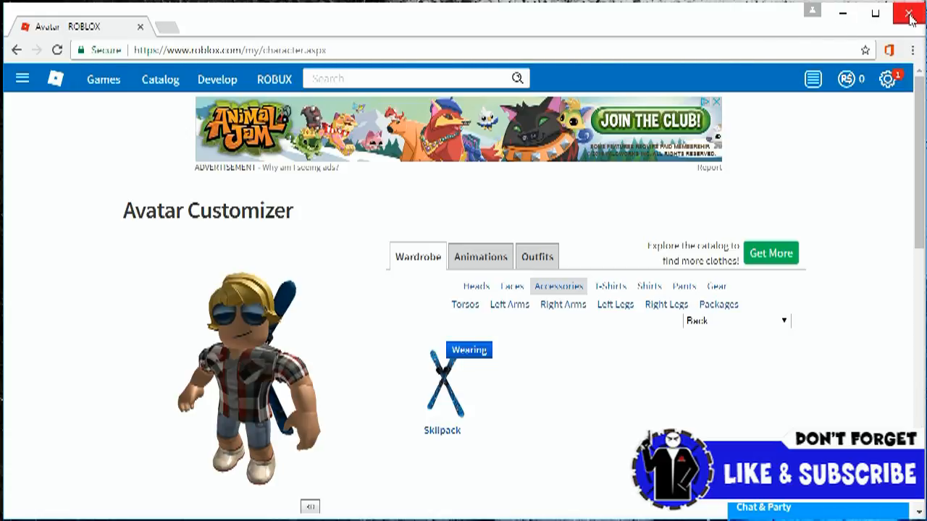